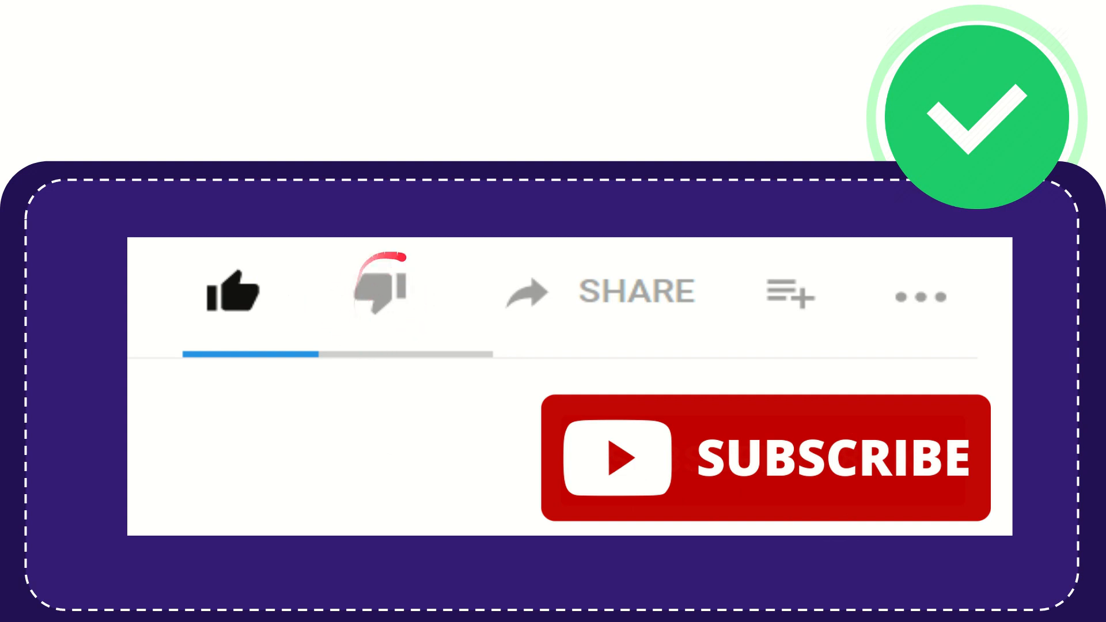
pyautogui.click(377, 289)
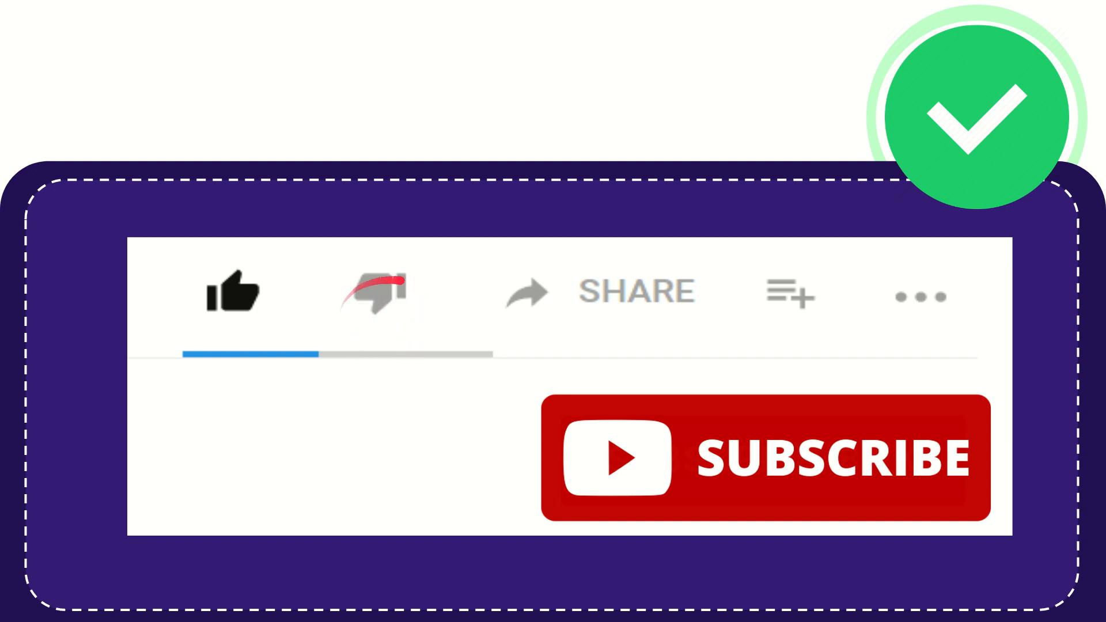
pyautogui.click(374, 292)
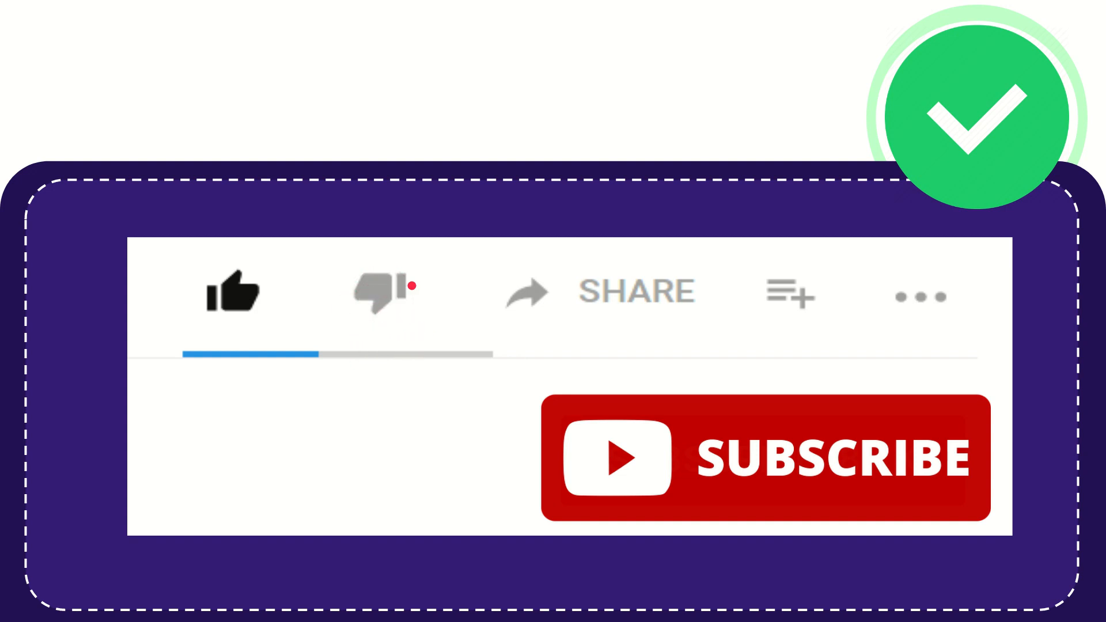
pyautogui.click(385, 293)
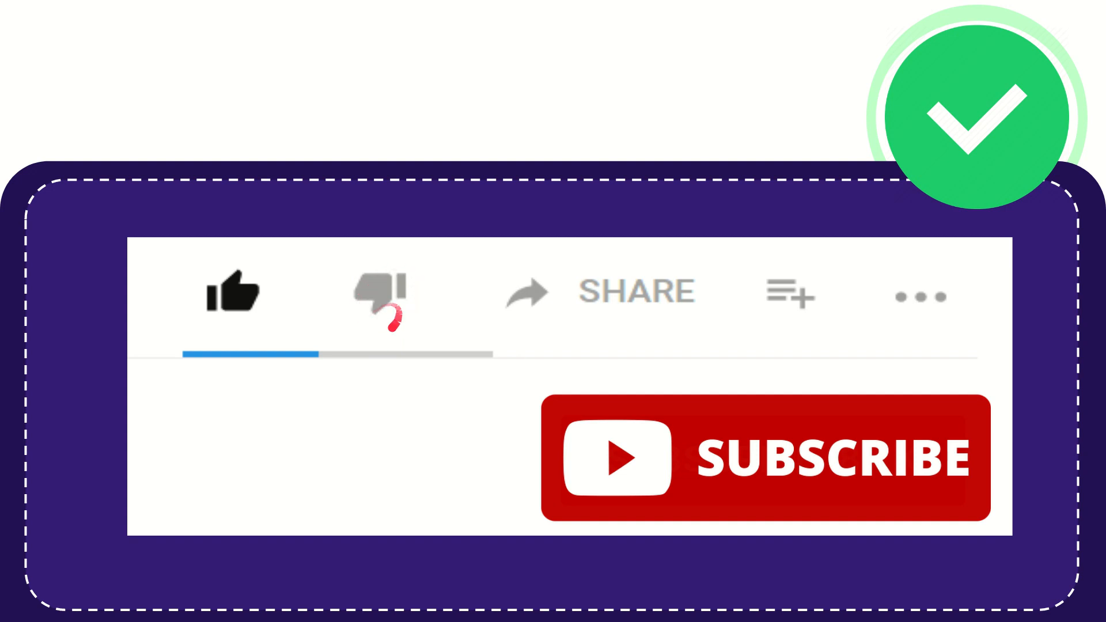